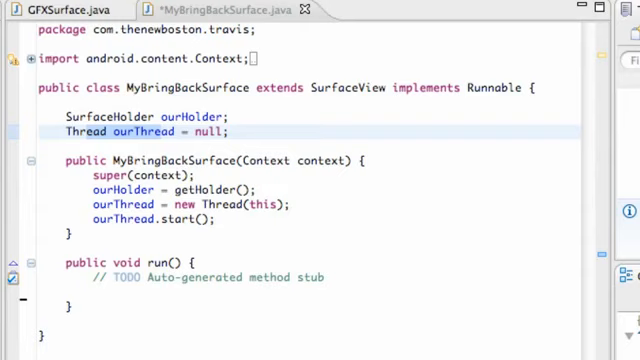
mouse_move(124, 222)
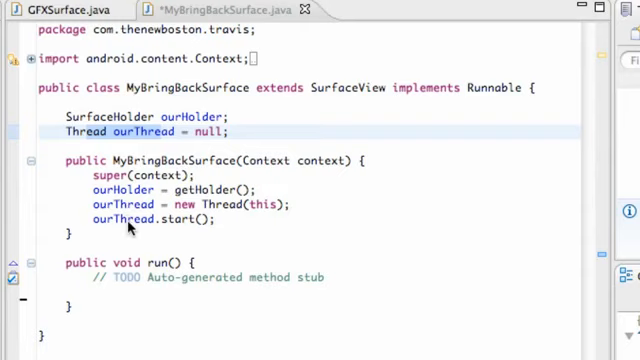
mouse_move(136, 190)
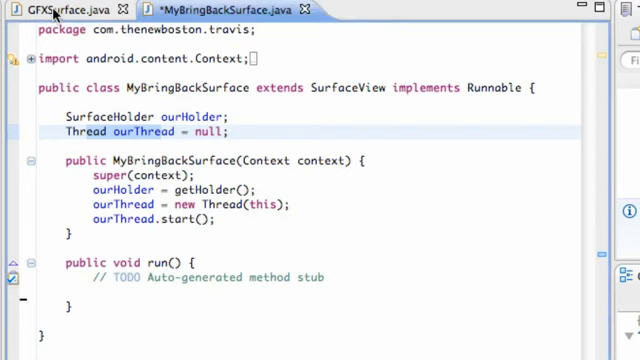
- Begin a while(isRunning) loop inside the run() method
left_click(50, 8)
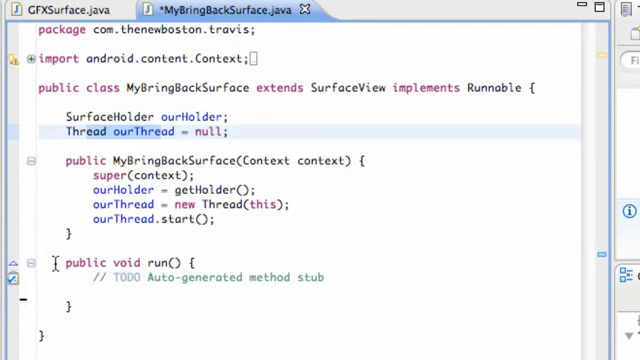
left_click(274, 204)
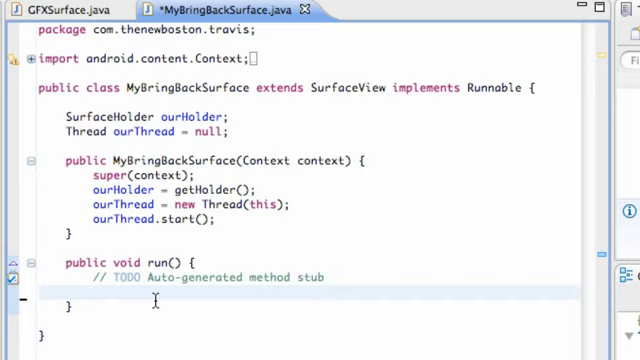
type("while")
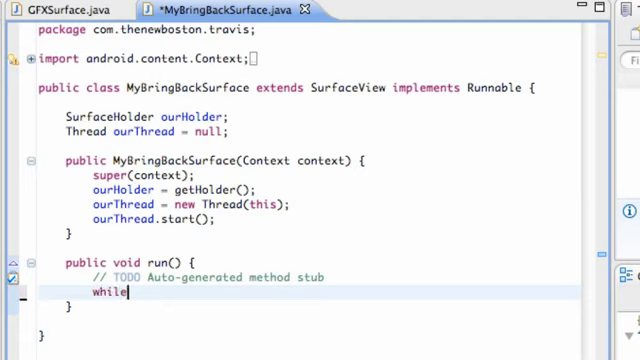
type("(tr)")
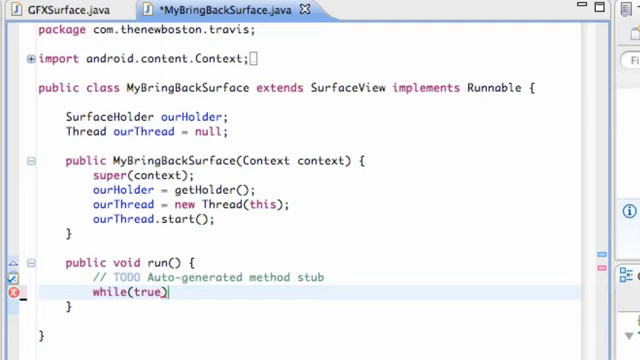
type("i")
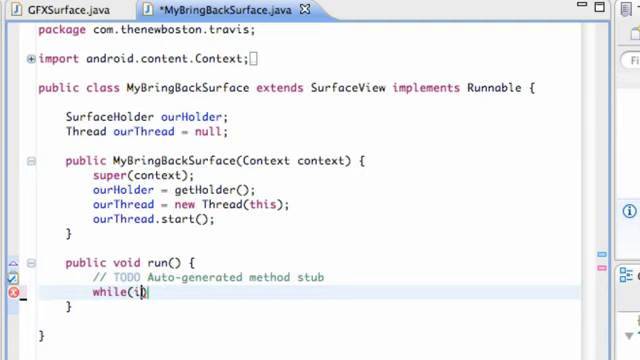
type("sRunn")
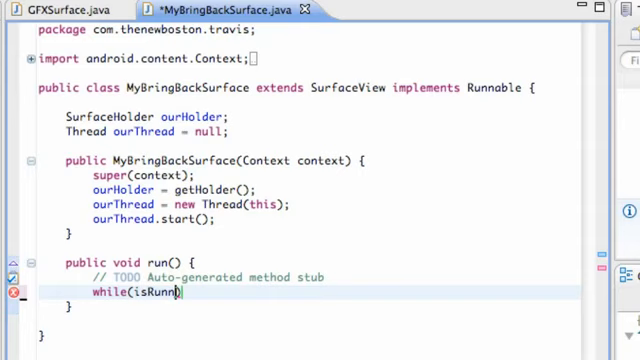
type("ing)")
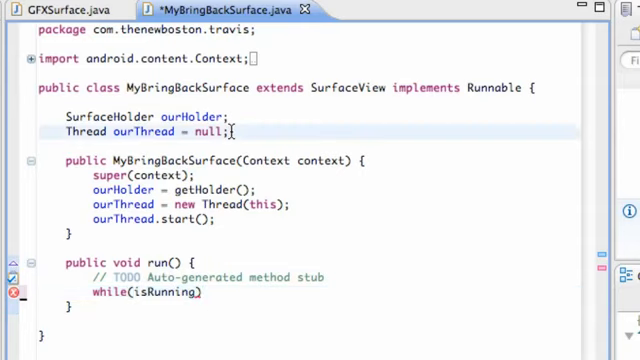
- Declare the field boolean isRunning = true and open the loop's brace
type("boolean i")
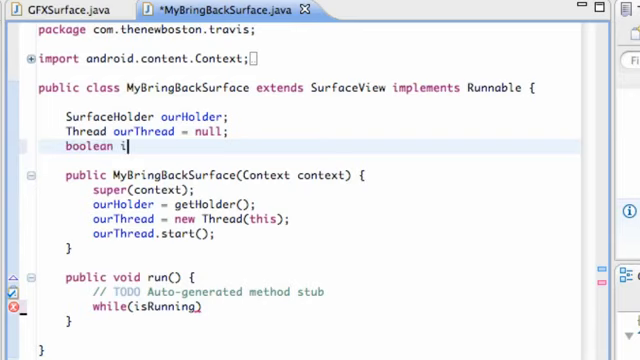
type("sRunning")
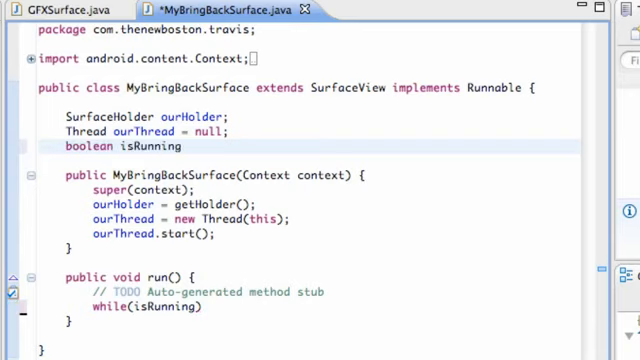
type("= true;")
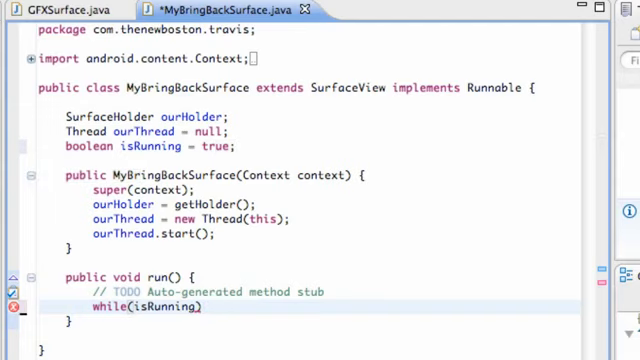
type("{")
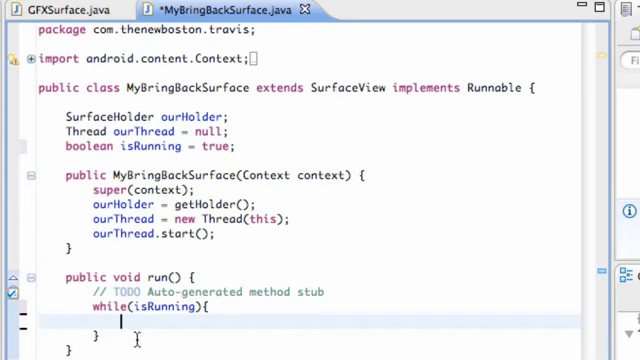
- Start an if(!...) block inside the while loop
scroll("down", 3)
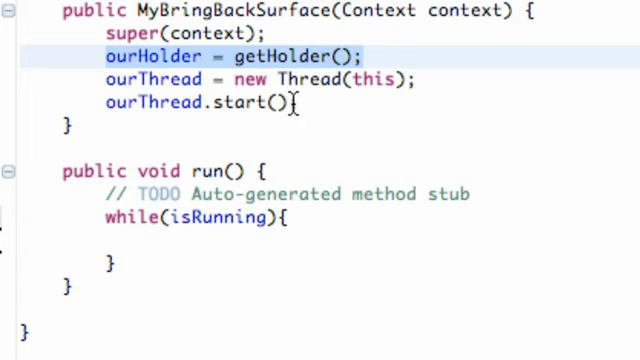
left_click(150, 244)
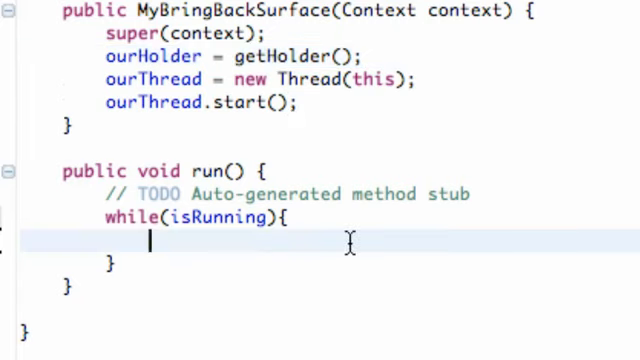
type("if")
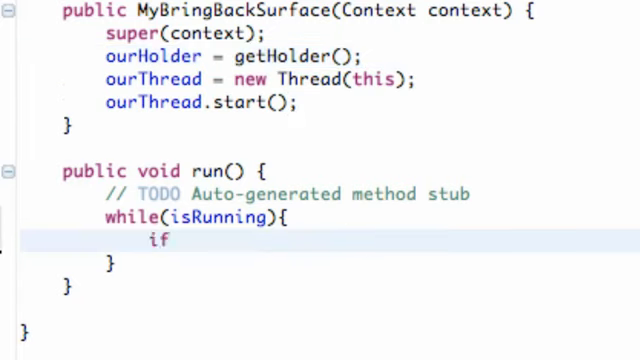
type("()")
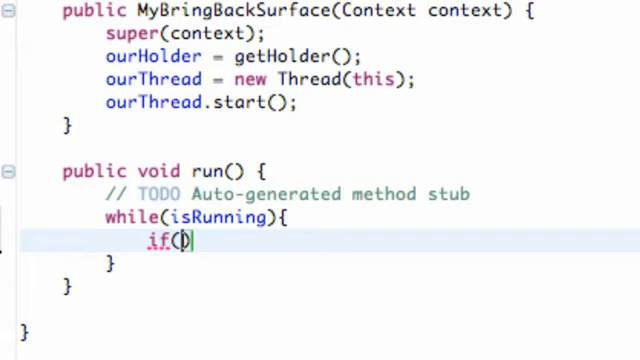
type("!")
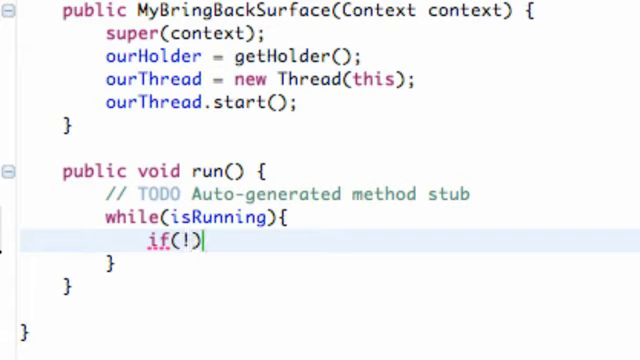
type(")")
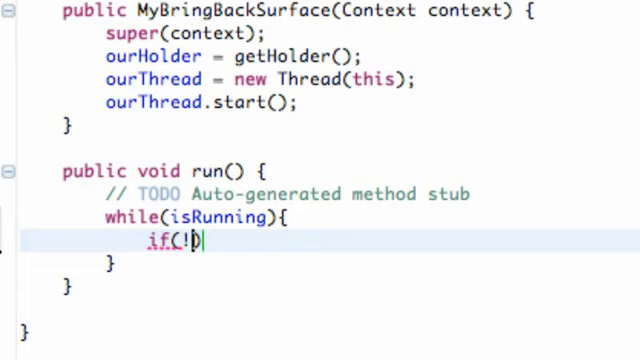
type("{")
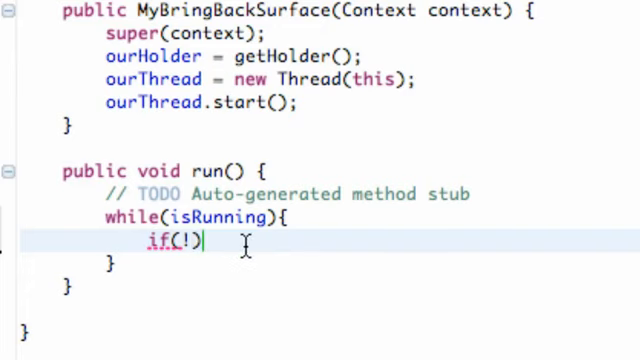
- Fill the condition with ourHolder.getSurface().isValid() via content assist
type("ourHolder.")
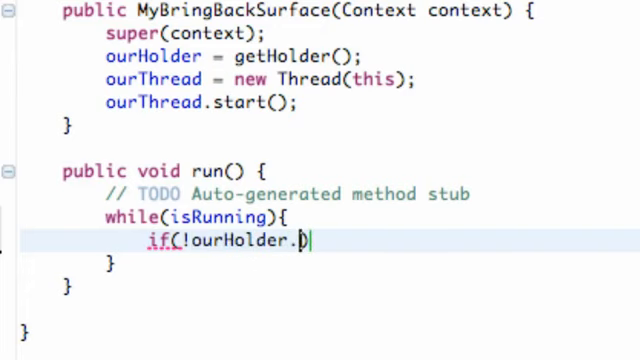
type(".")
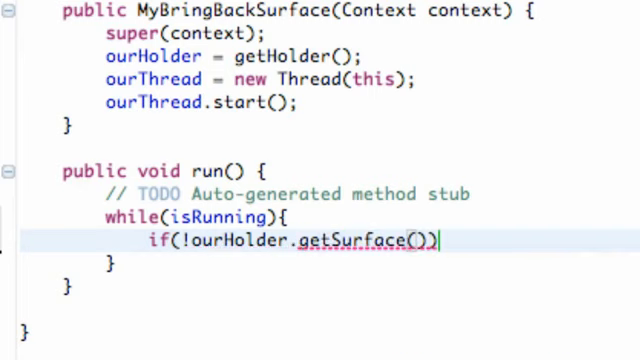
type(".is")
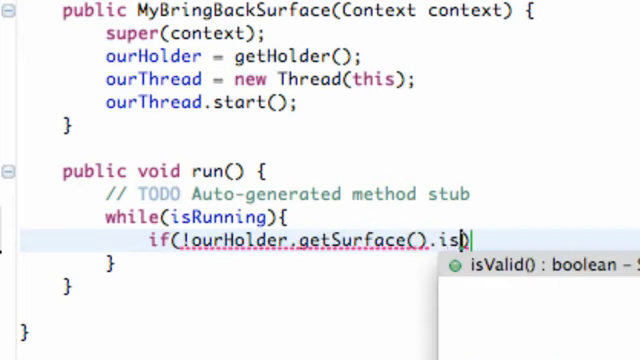
left_click(520, 270)
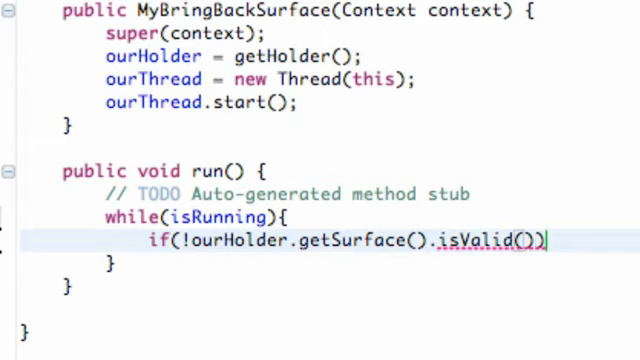
key("Return")
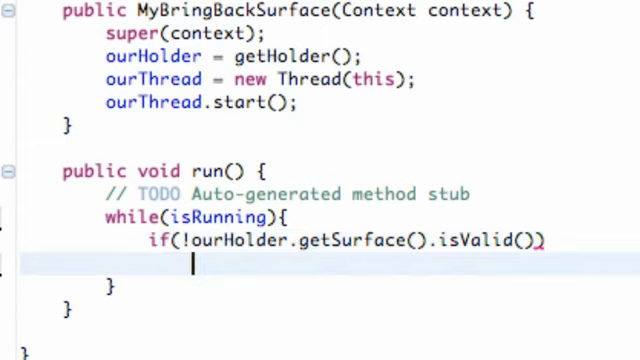
- Write continue after the check and a 'magic' placeholder line below it
type("conting")
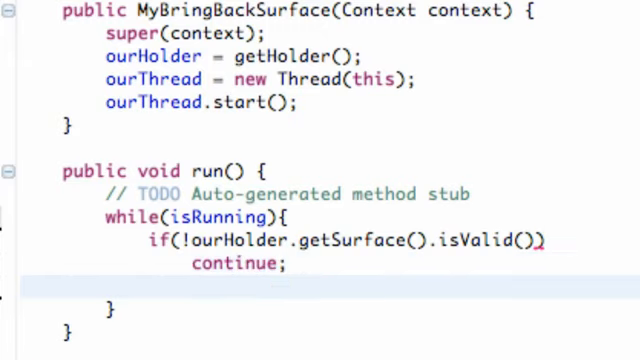
type("mag")
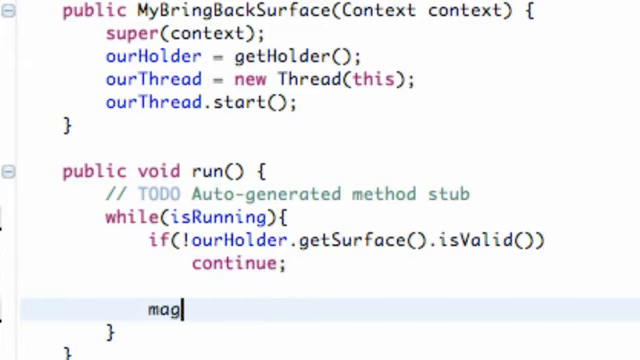
type("ic")
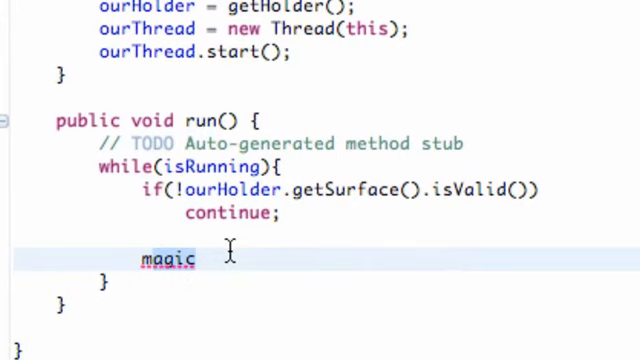
mouse_move(150, 190)
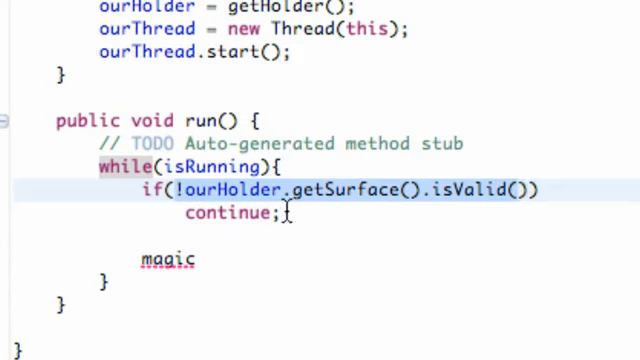
- Rework the body from break; back to continue; keeping the negated validity check
double_click(236, 214)
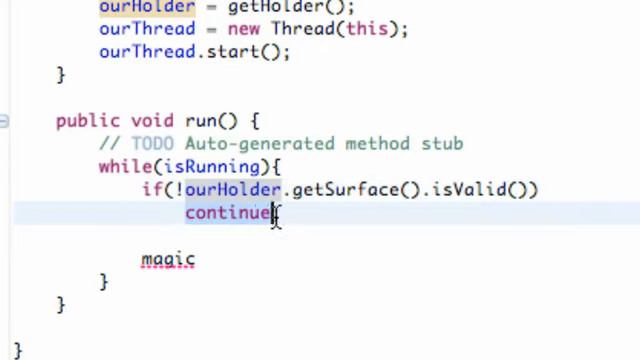
type("b")
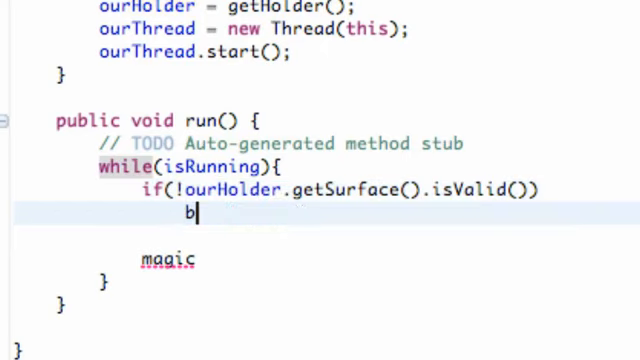
type("reak;")
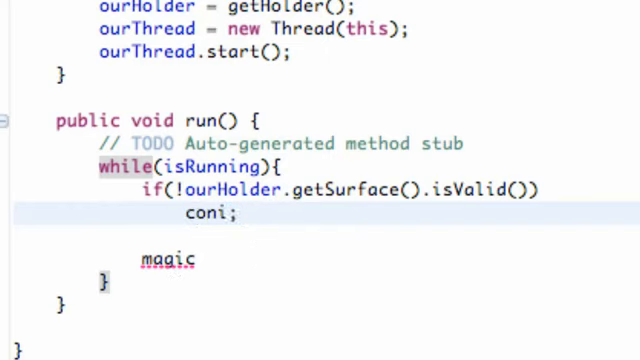
type("continue")
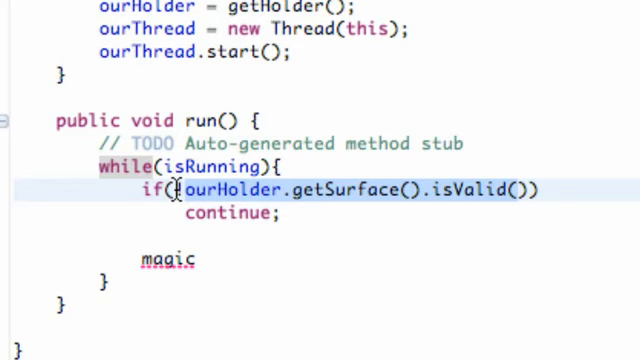
type("!")
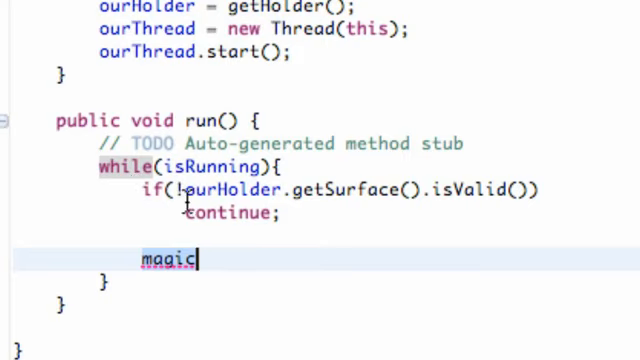
mouse_move(204, 164)
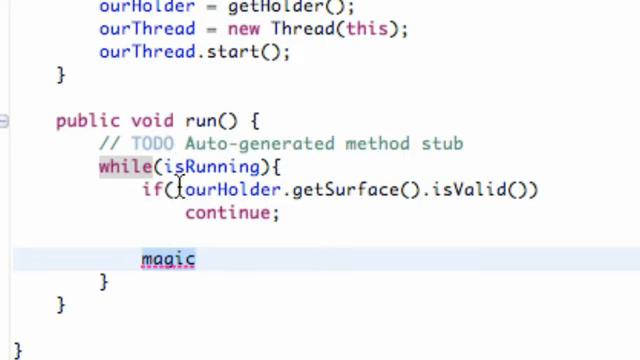
type("!")
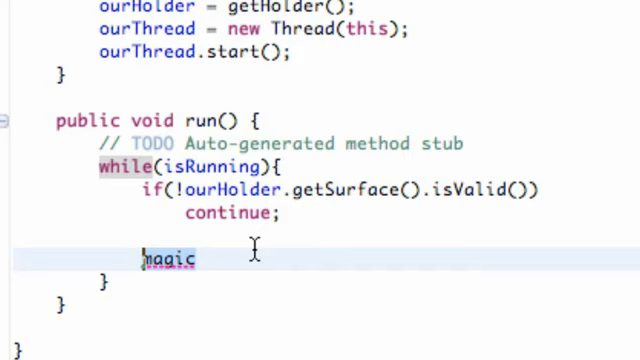
- Replace the placeholder with Canvas canvas = ourHolder.lockCanvas();
type("Can")
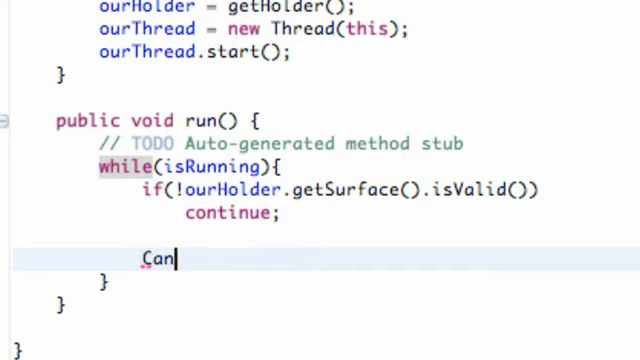
type("vas")
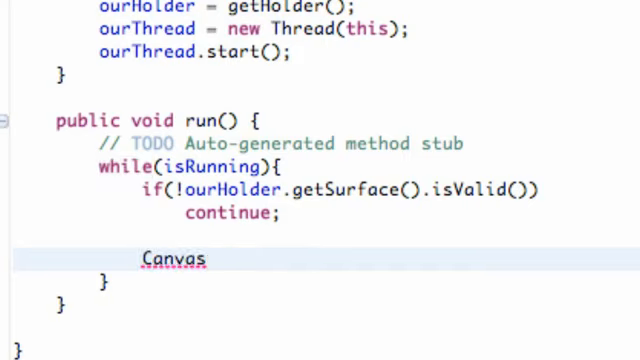
type("cav")
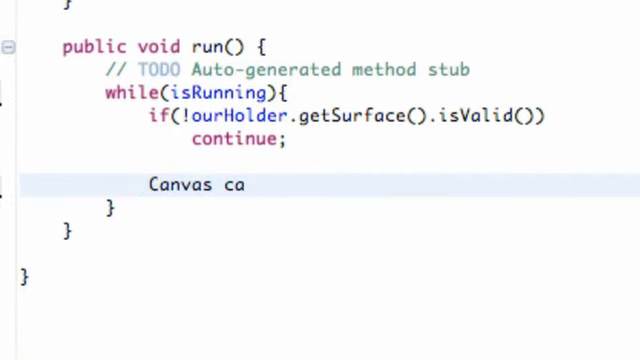
type("nvas =")
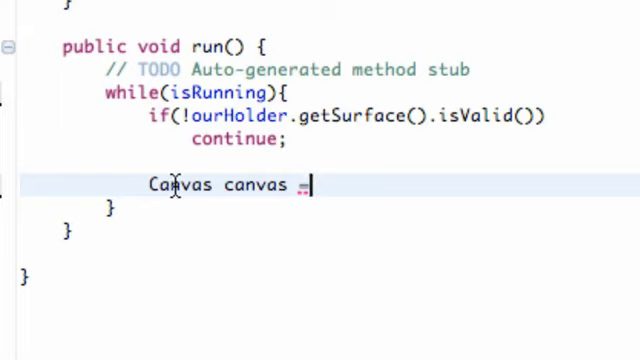
mouse_move(344, 184)
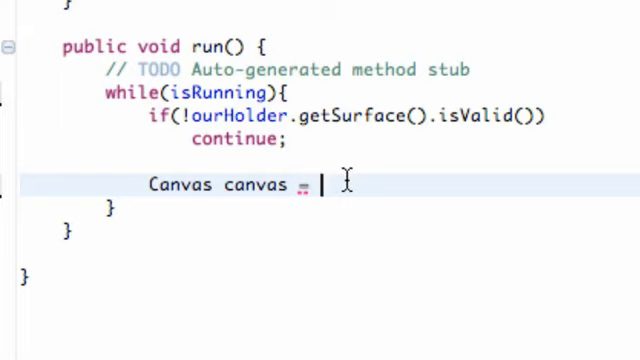
type("ourHol")
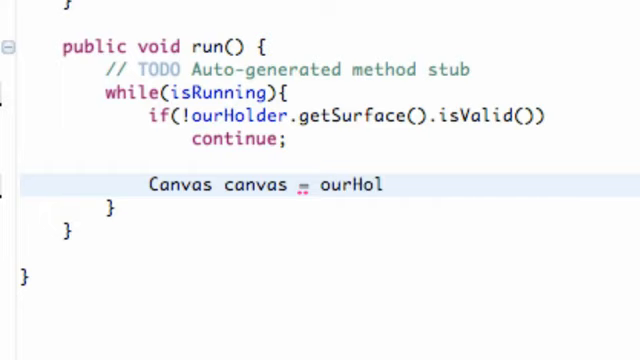
type("der")
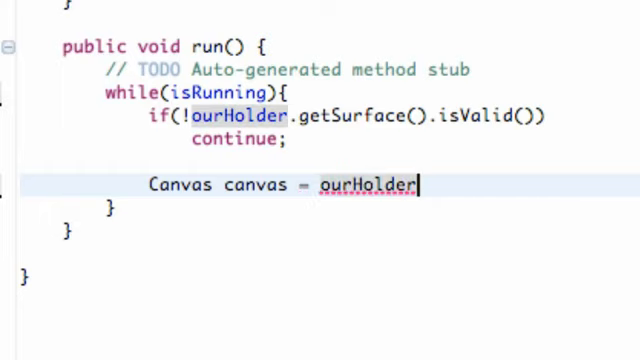
type(".lockCanvas(")
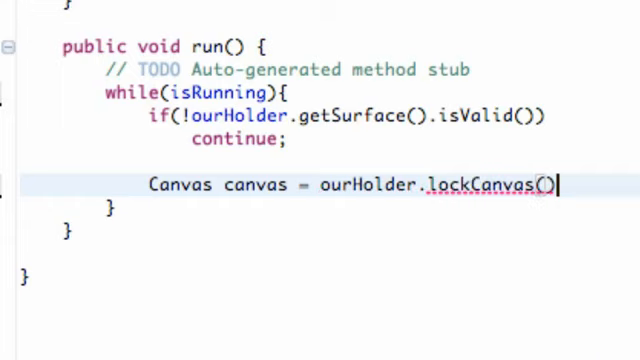
type(";")
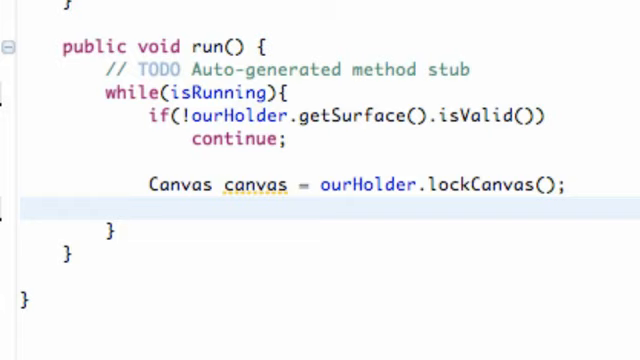
- Add a canvas.drawRGB call on the next line using content assist
left_click(150, 206)
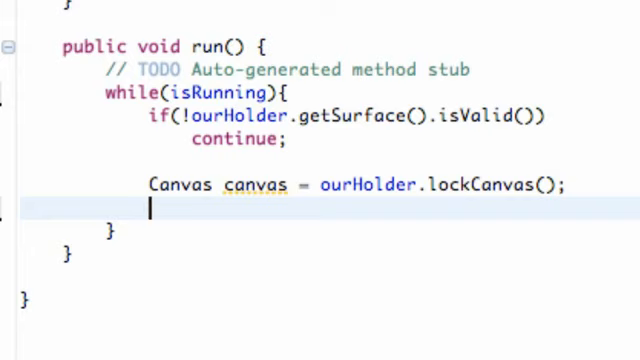
type("ca")
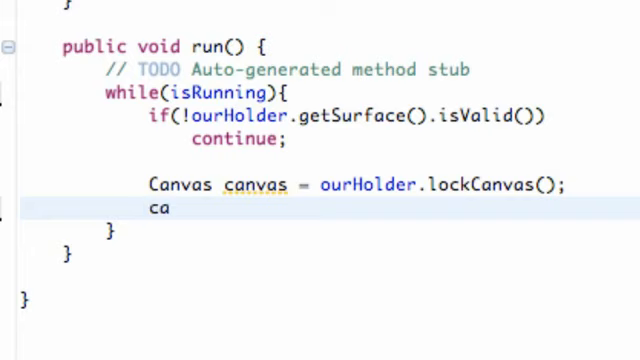
type("nvas.")
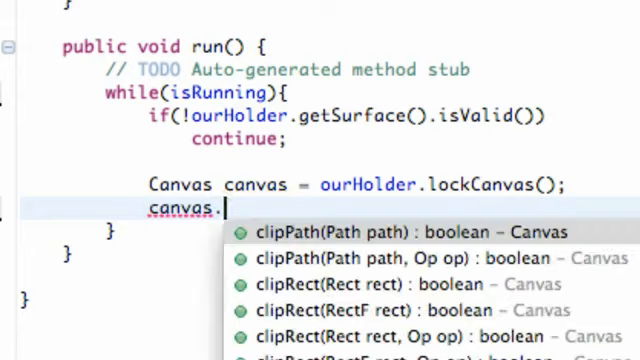
type("dra")
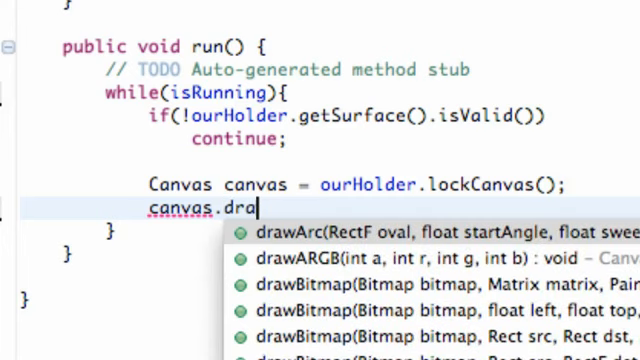
type("wRG")
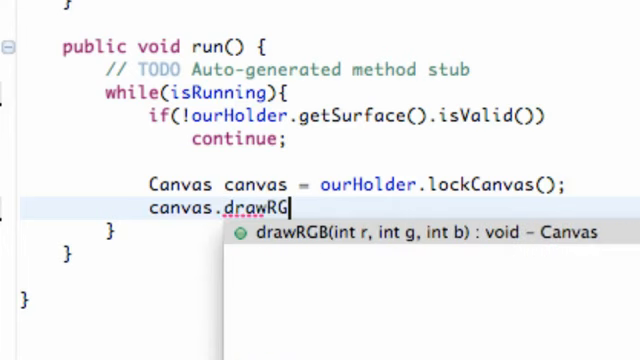
key("Return")
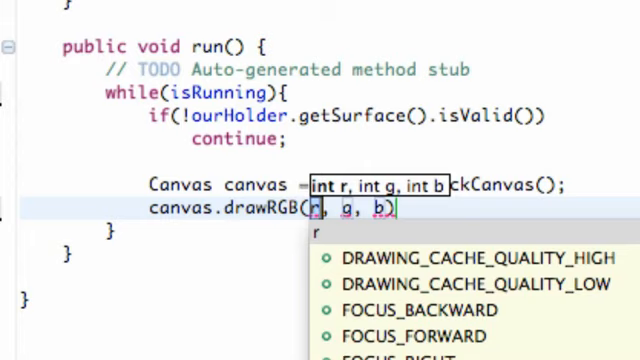
- Fill drawRGB with the blue colour arguments 02, 02, 150
type("02")
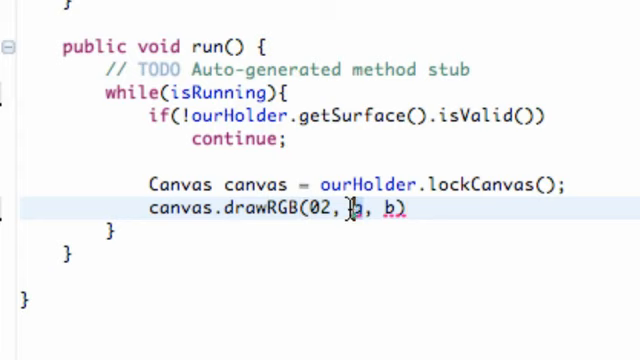
type("02")
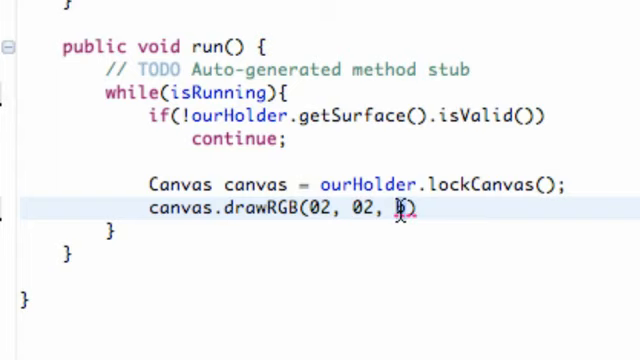
type("150")
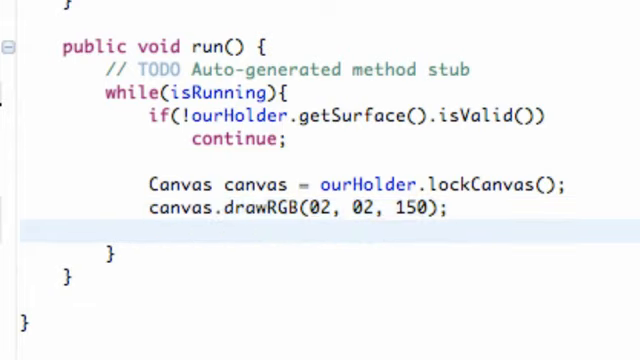
- Begin ourHolder.unlockCanvasAndPost(canvas); below the drawRGB line
type("ou")
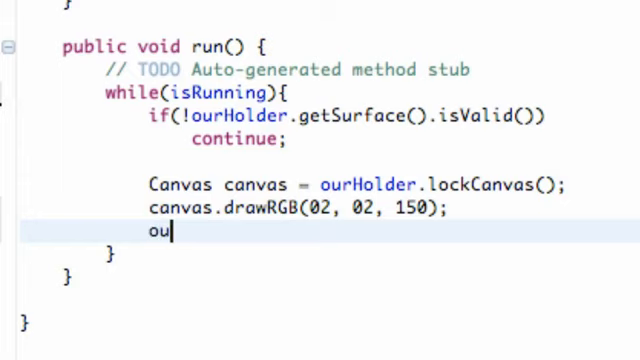
type("rHolder")
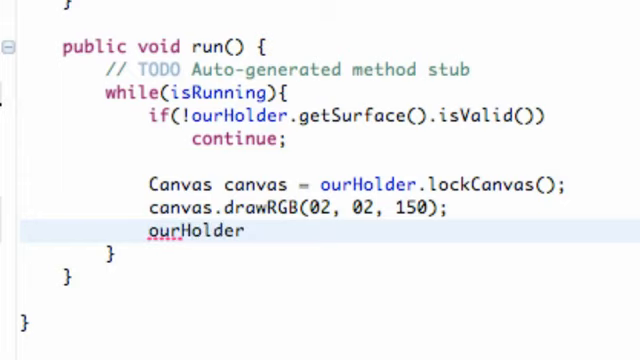
type(".u")
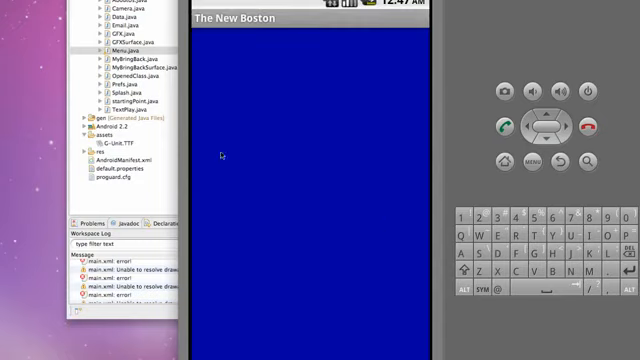
mouse_move(324, 124)
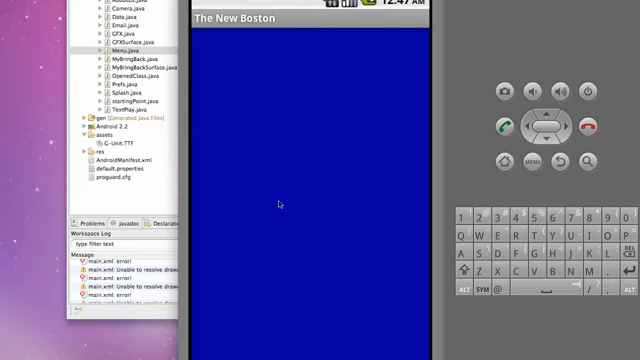
mouse_move(372, 158)
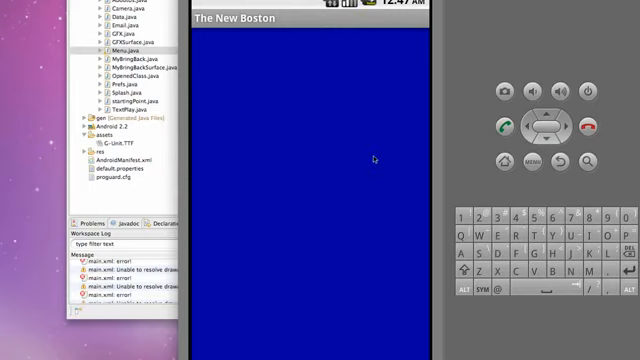